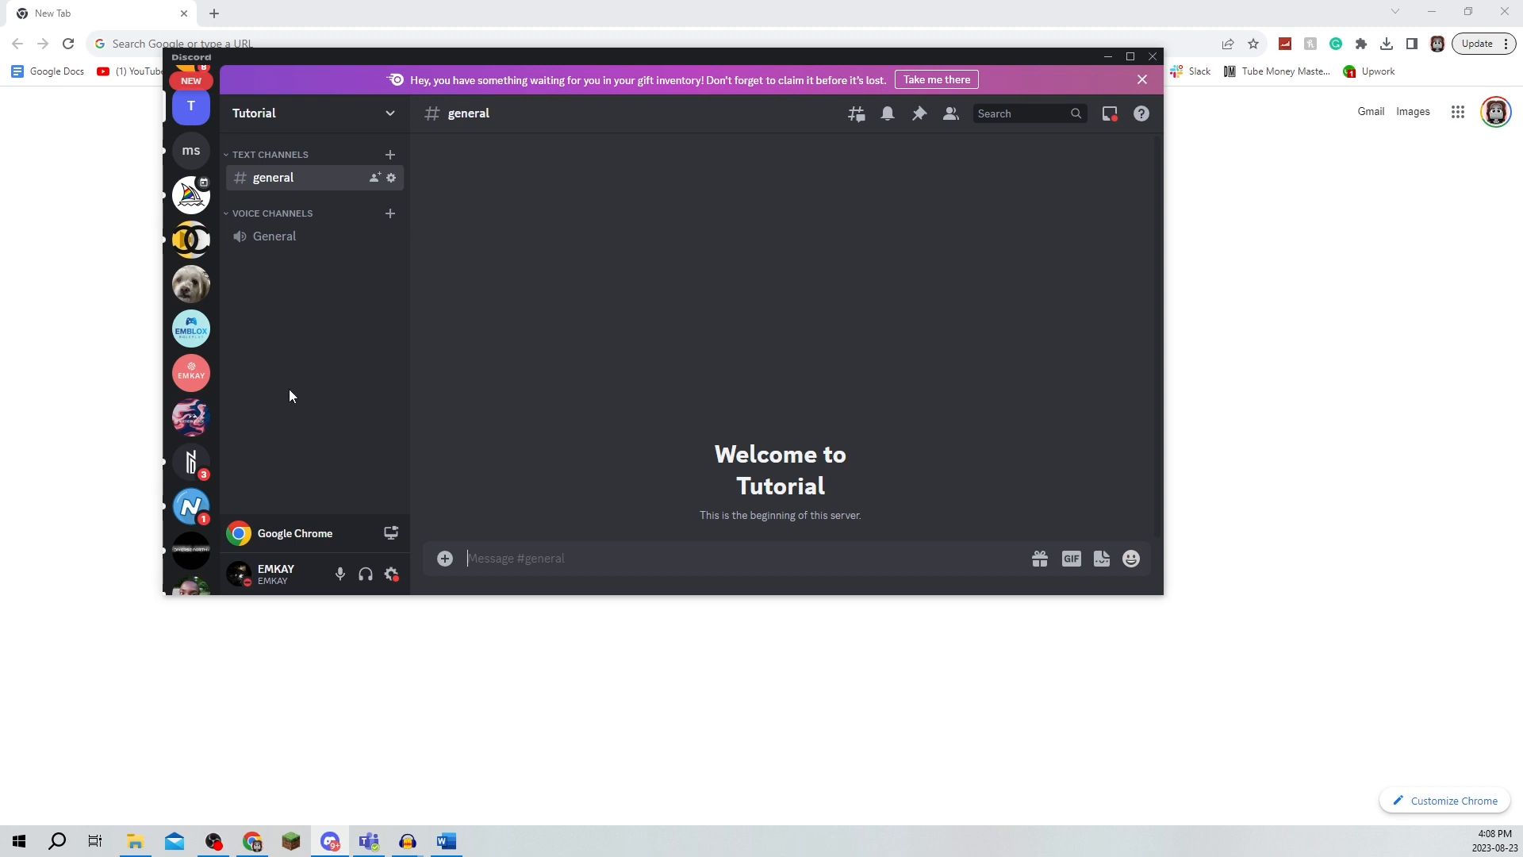
# Go to top.gg and search 'green bot' to open Green-bot's page.
pyautogui.scroll(-3)
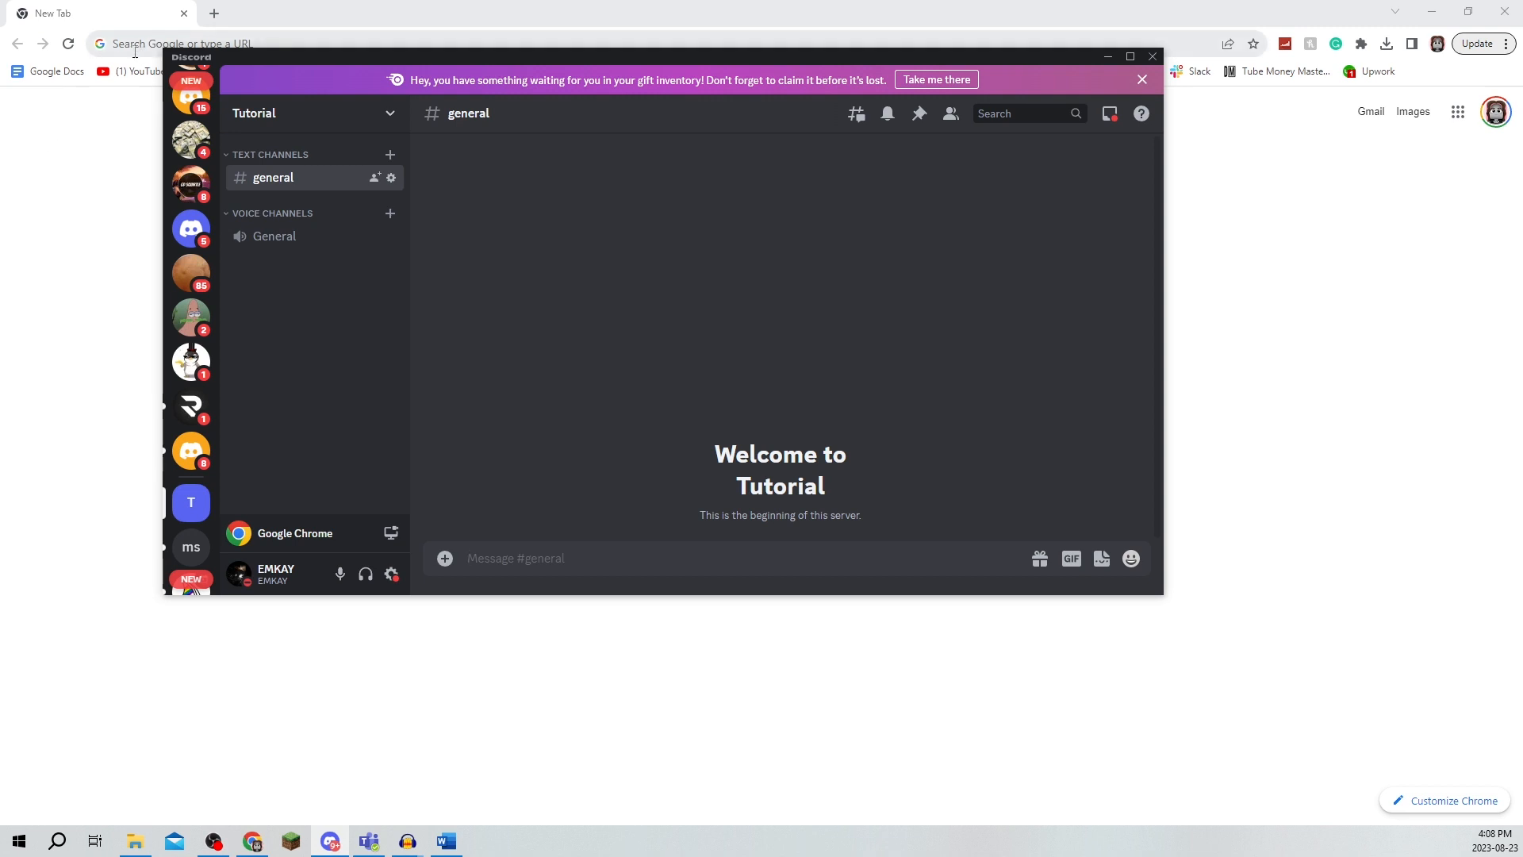
pyautogui.click(515, 558)
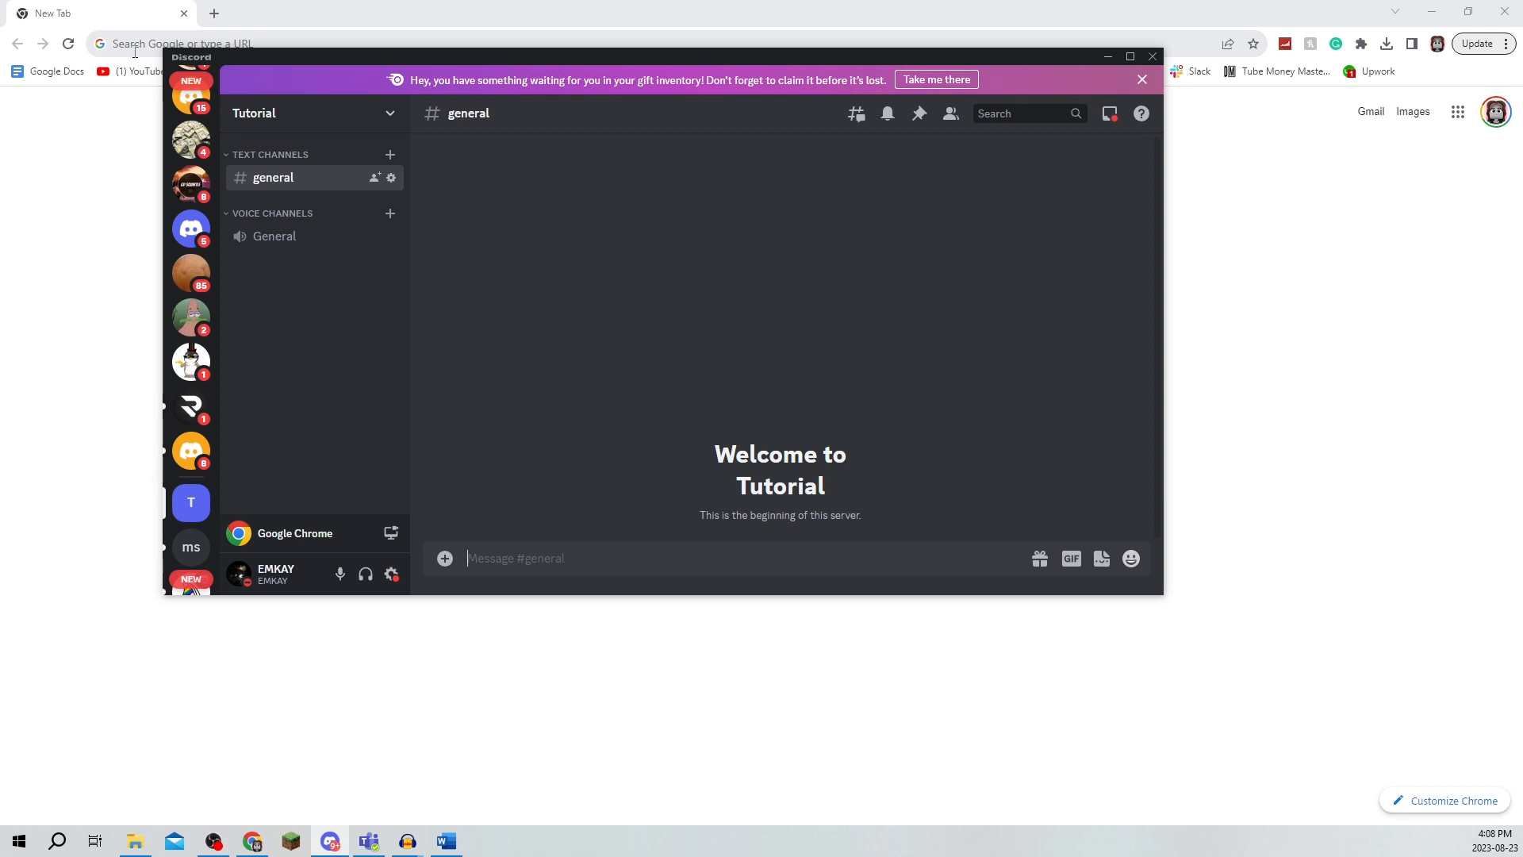
pyautogui.write('top.gg')
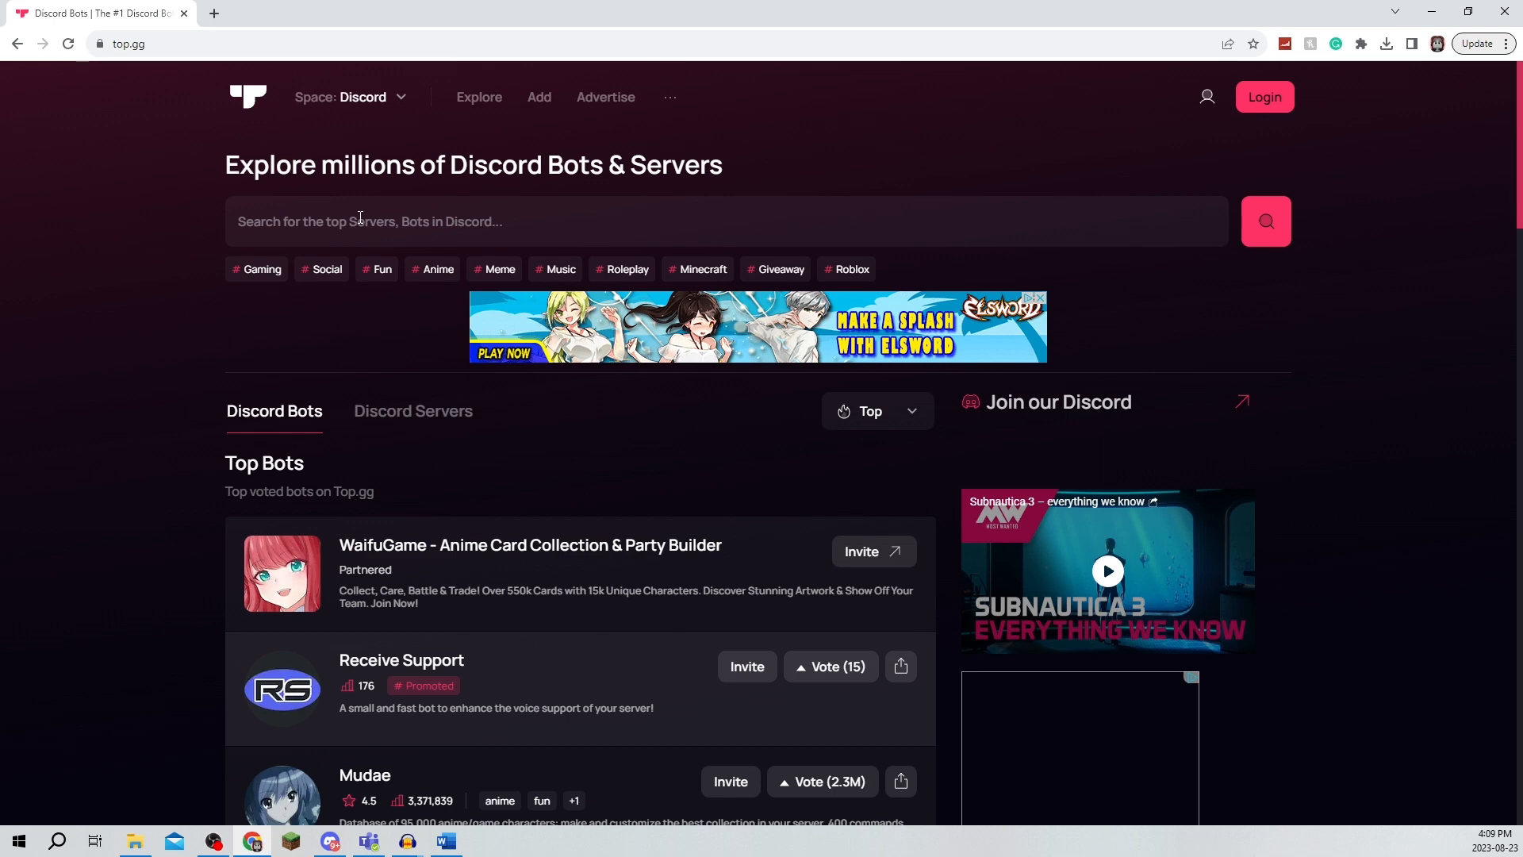
pyautogui.click(726, 221)
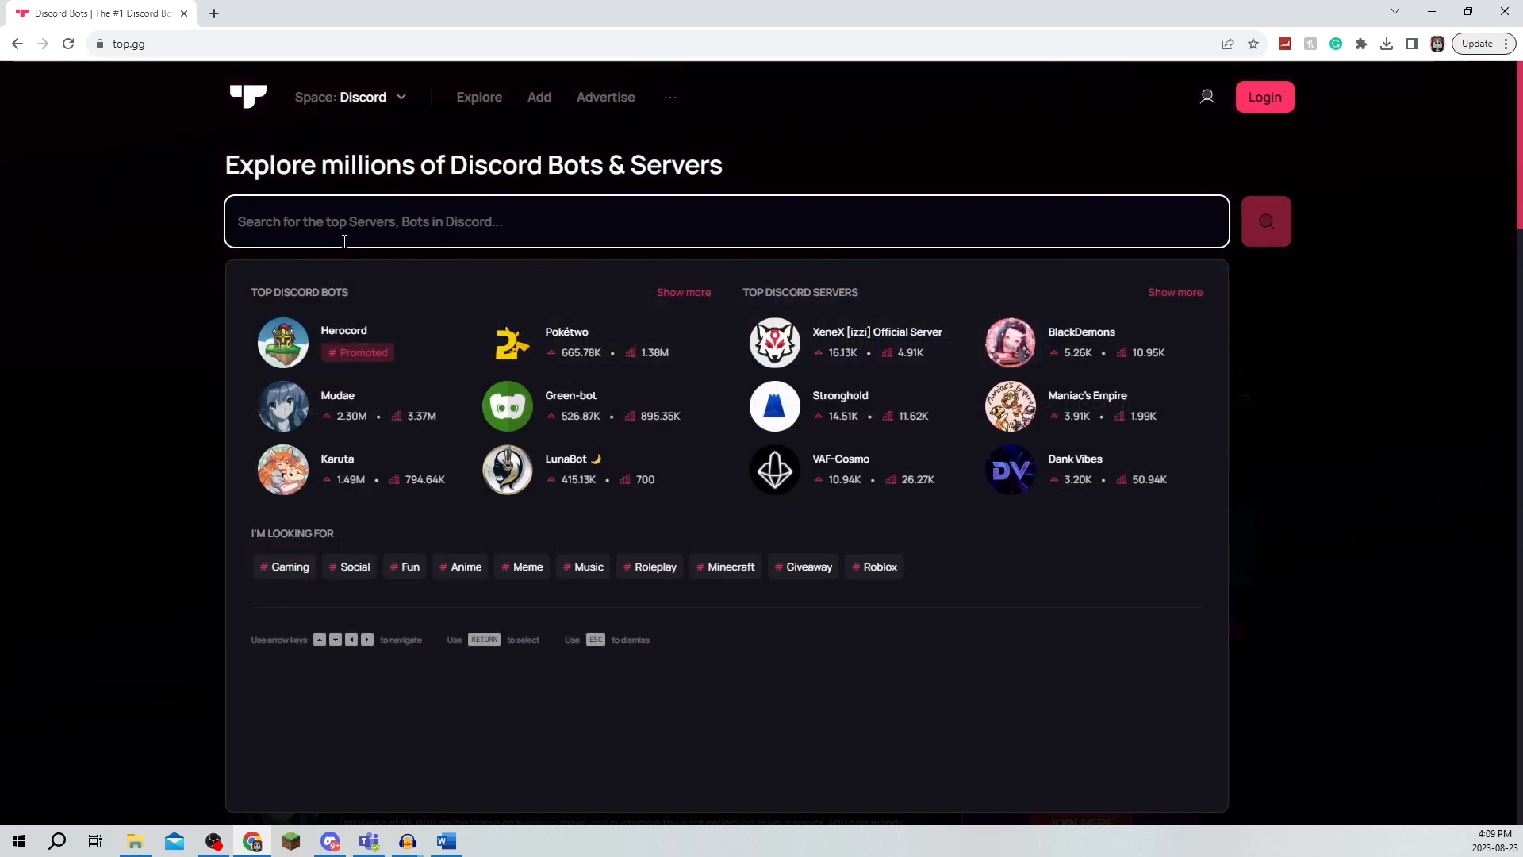
pyautogui.write('green bo')
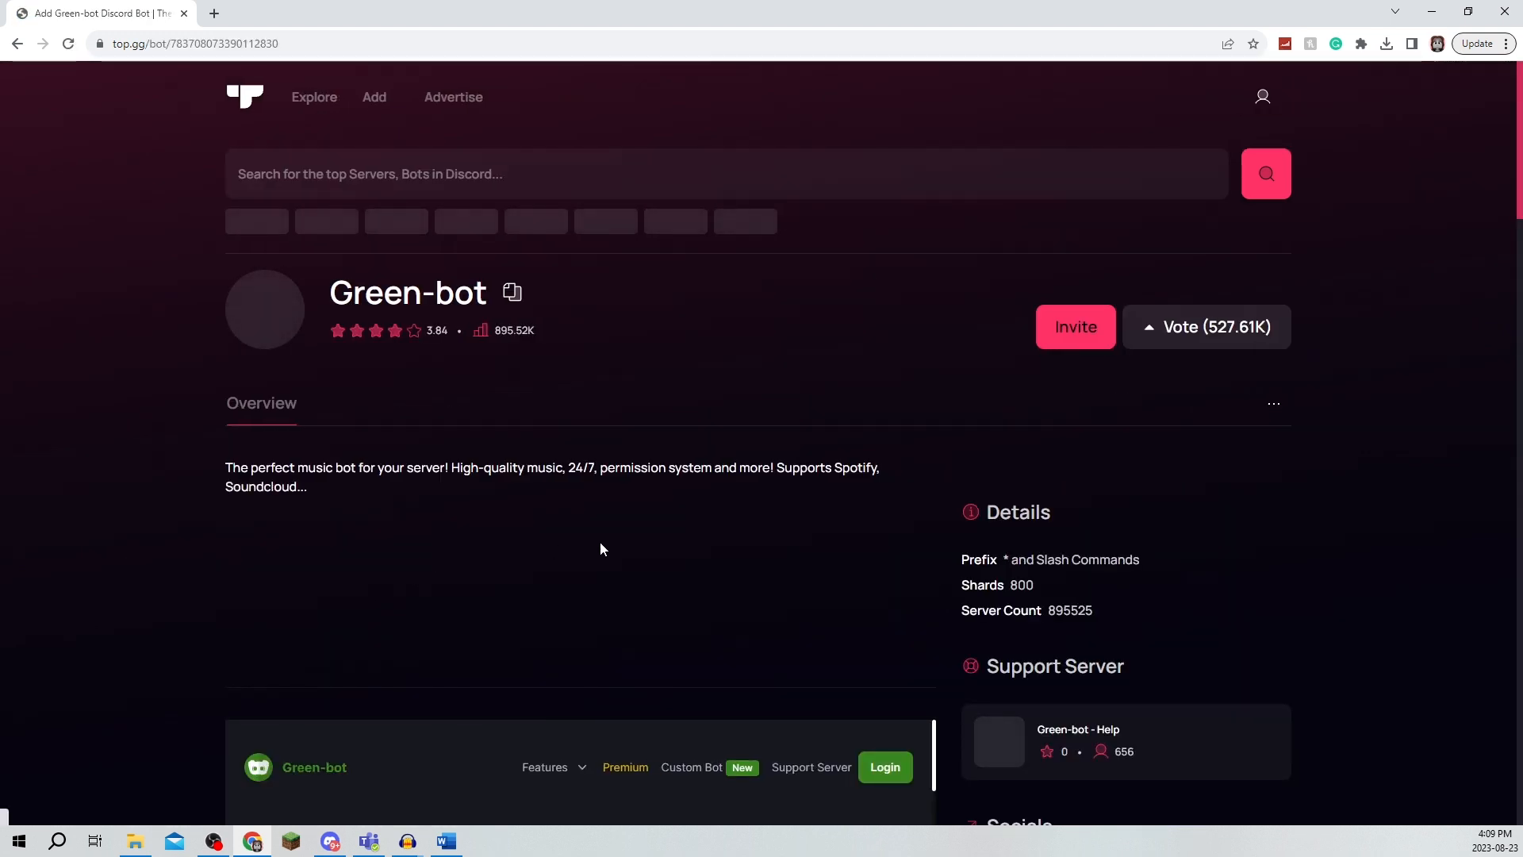
# Start Green-bot's invite and choose the Tutorial server.
pyautogui.click(1073, 326)
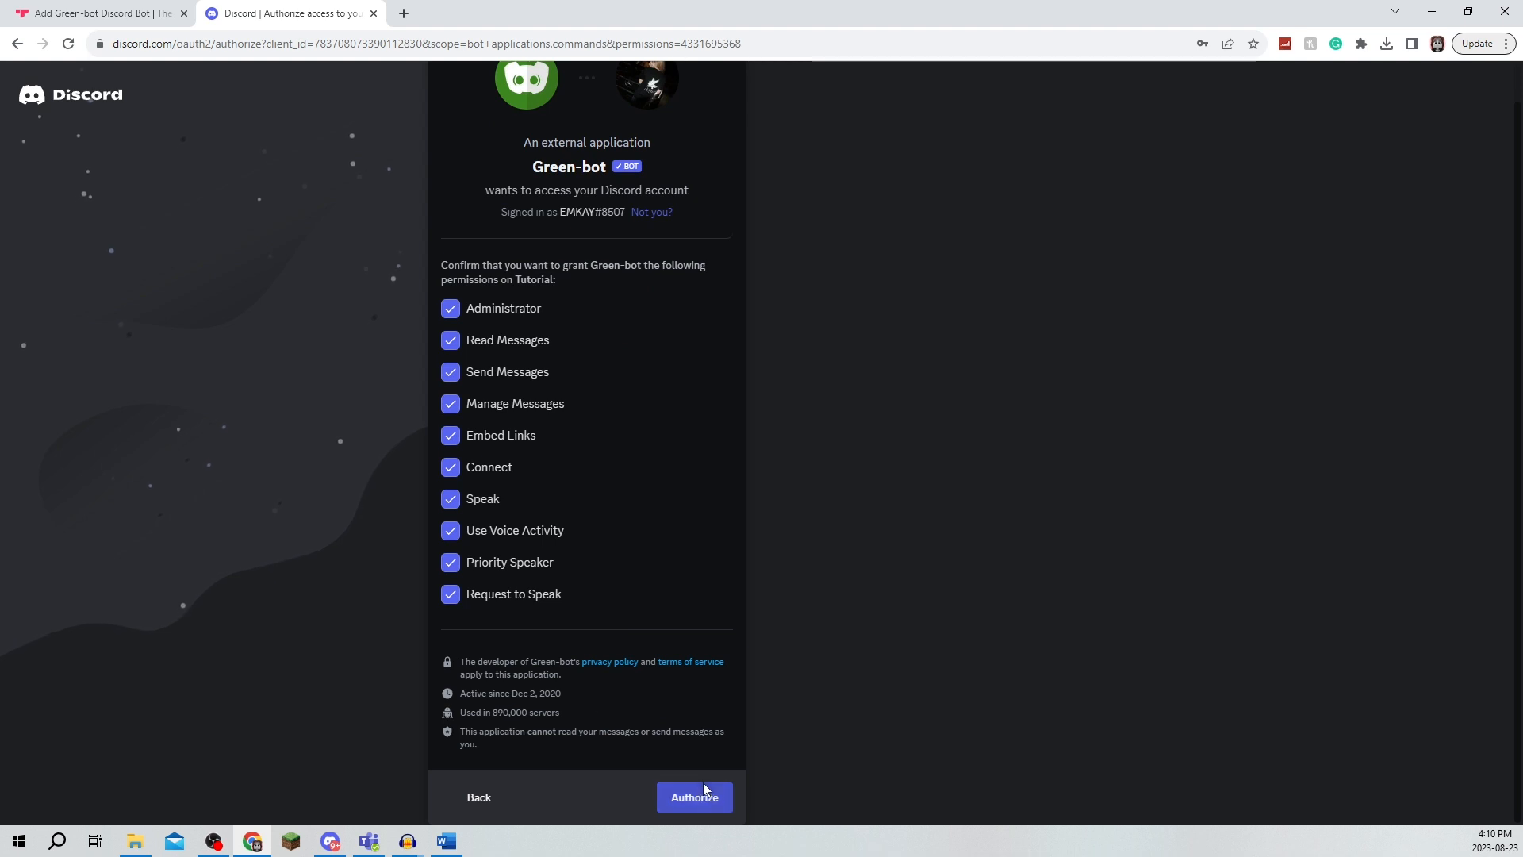
# Authorize Green-bot, pass the hCaptcha check, and go to Tutorial.
pyautogui.click(693, 796)
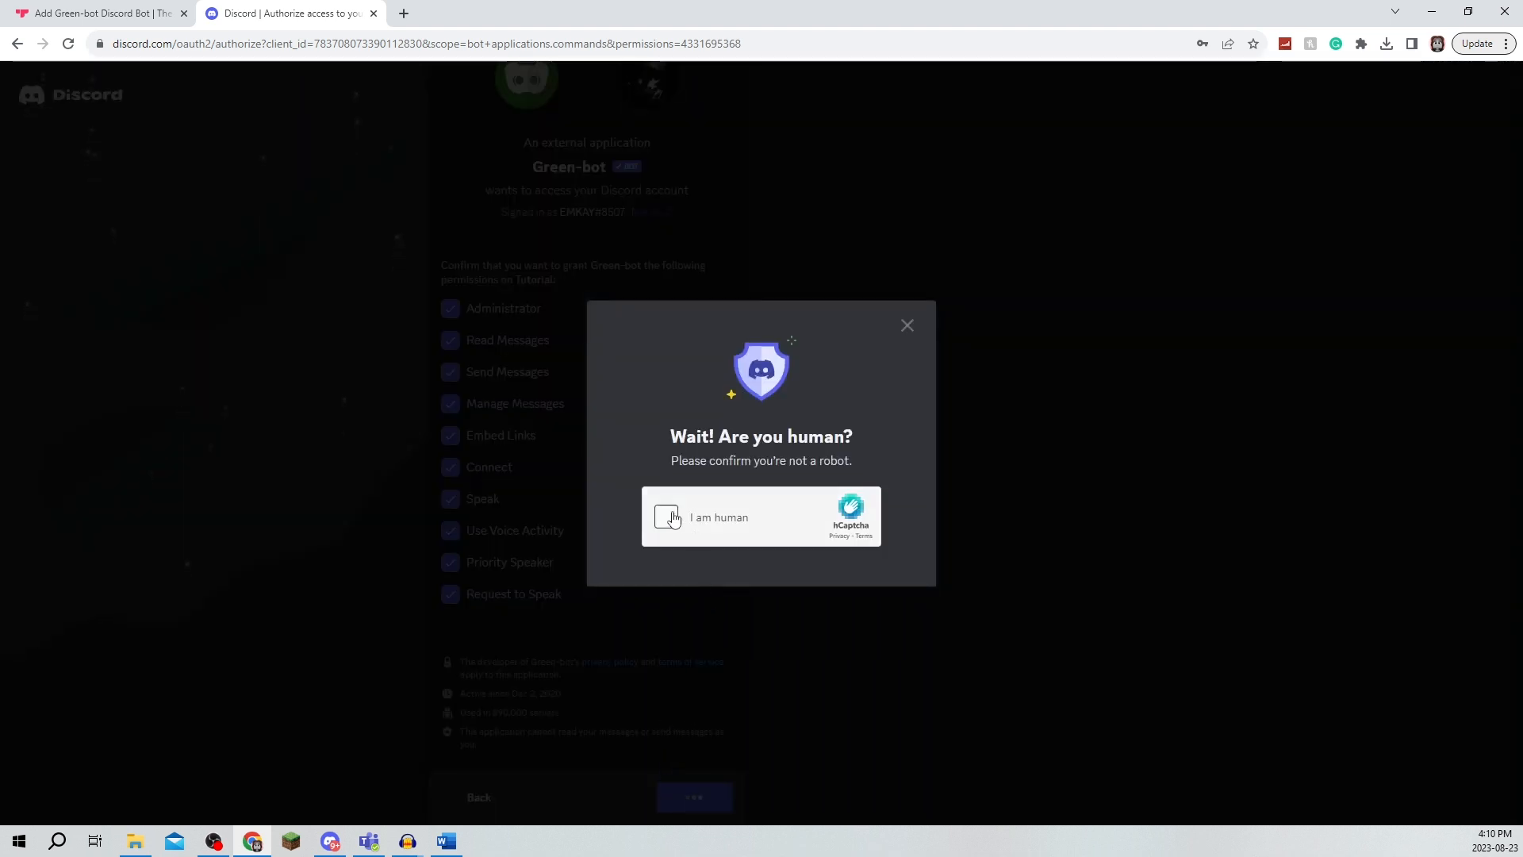
pyautogui.click(667, 516)
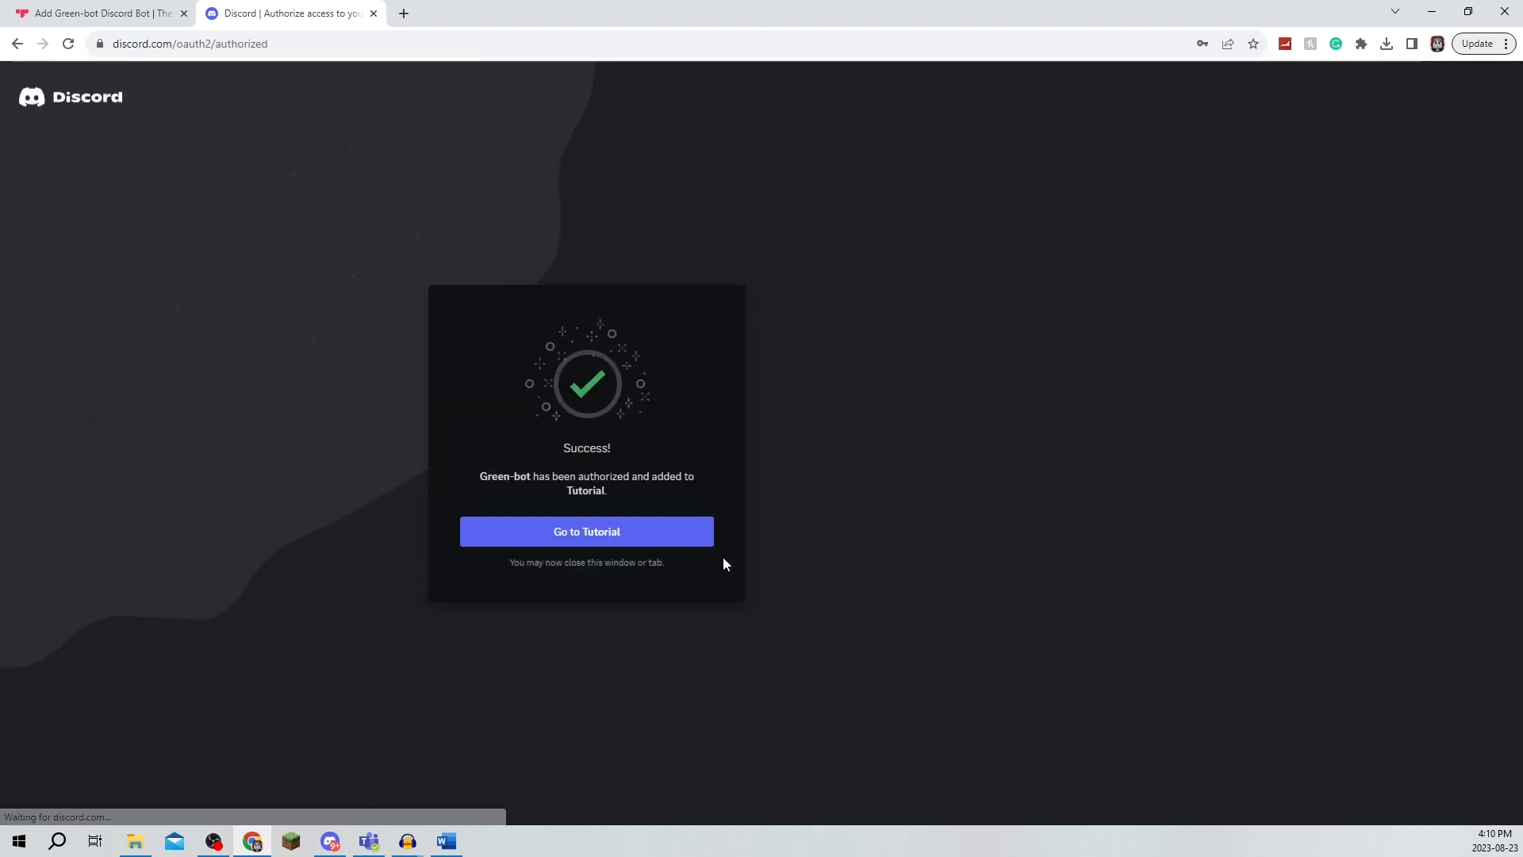
pyautogui.click(586, 532)
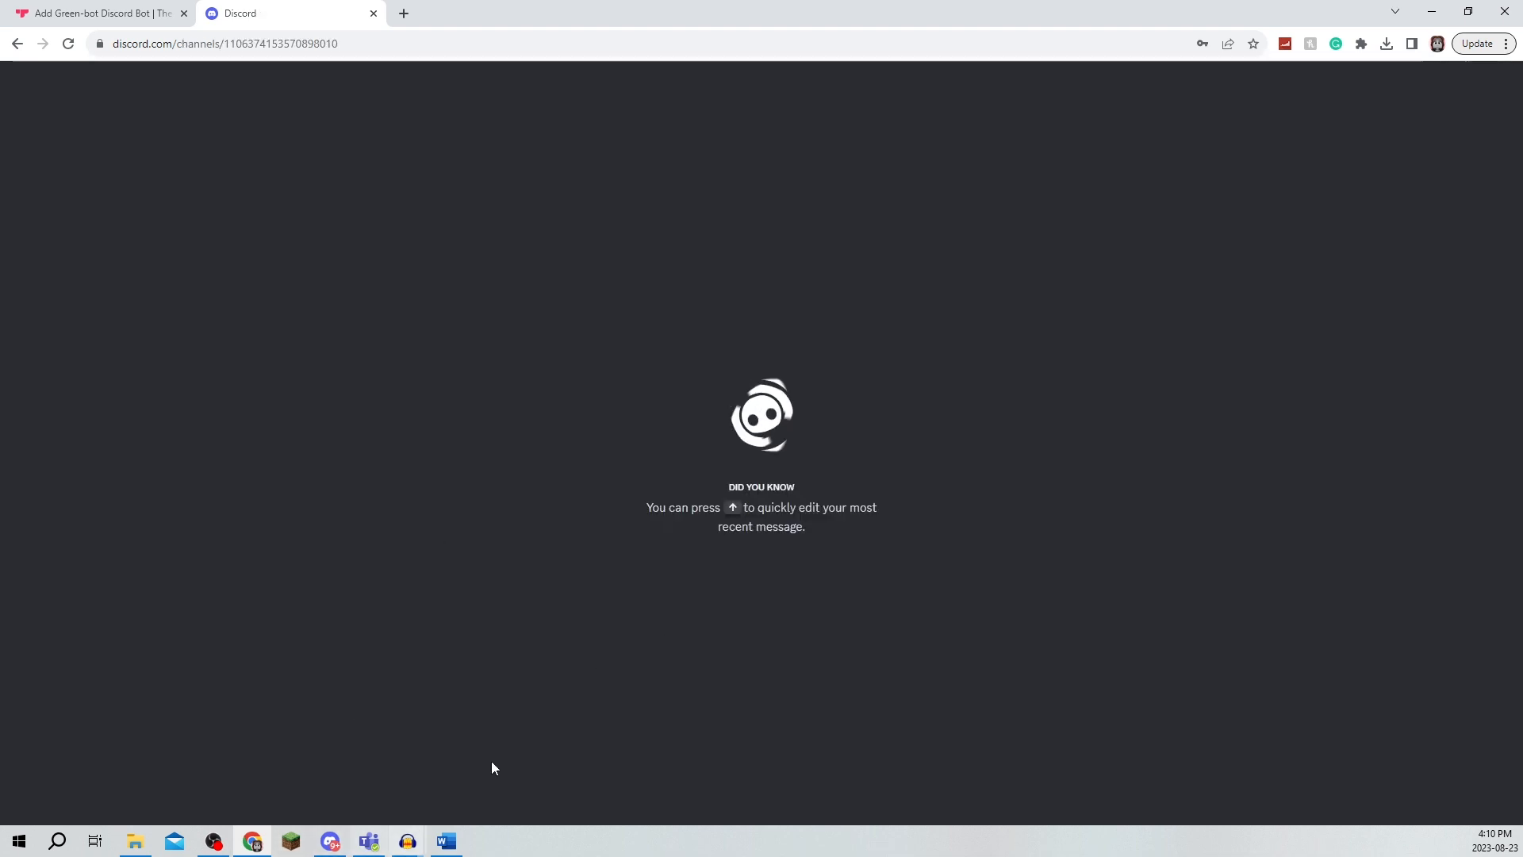
pyautogui.moveTo(329, 840)
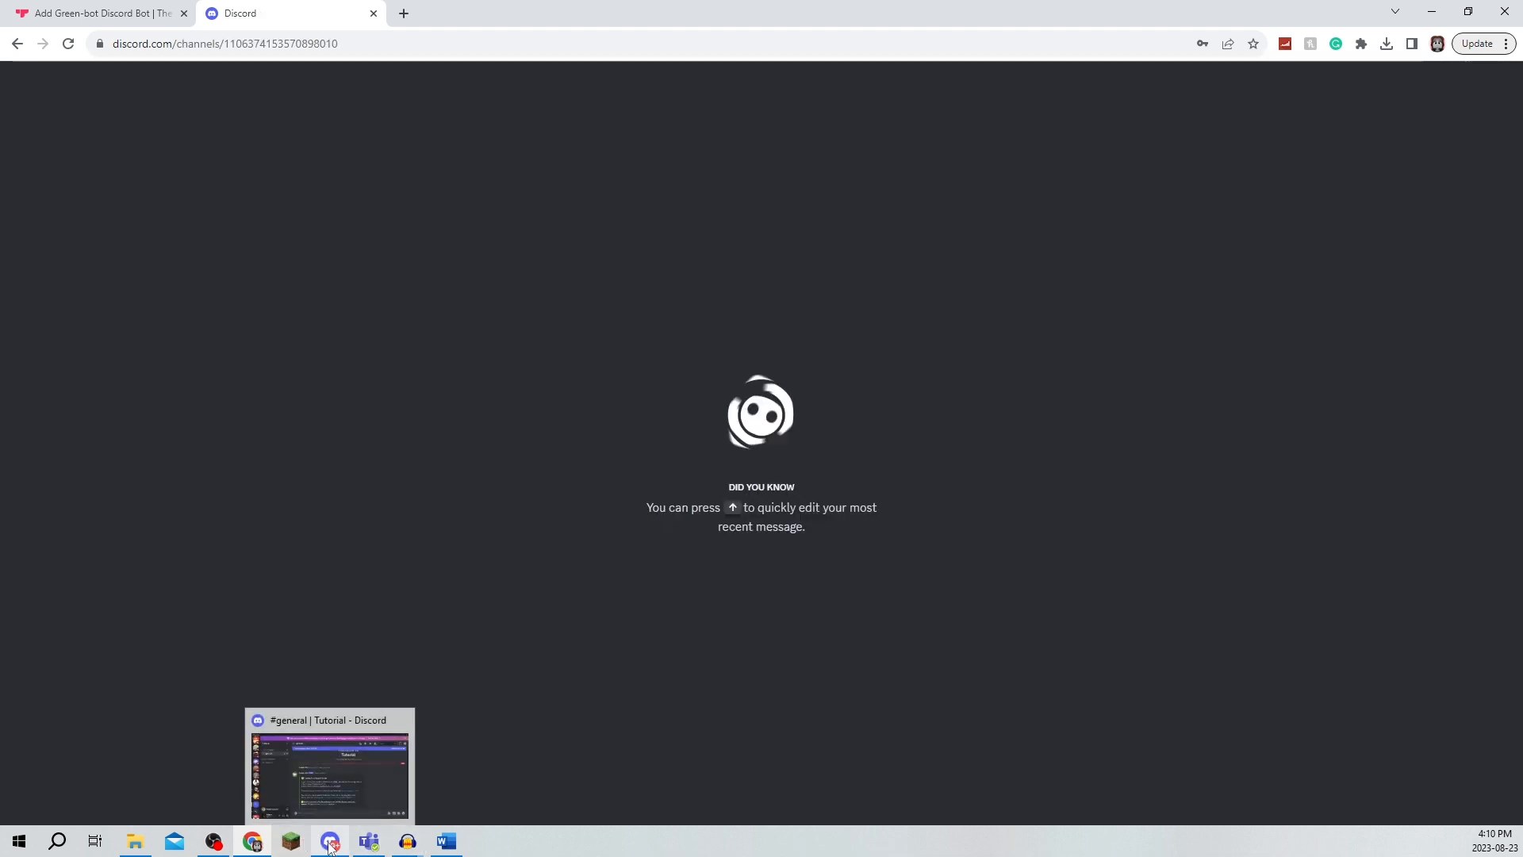
# Switch to the Discord desktop app and maximize it on Tutorial's general channel.
pyautogui.click(330, 840)
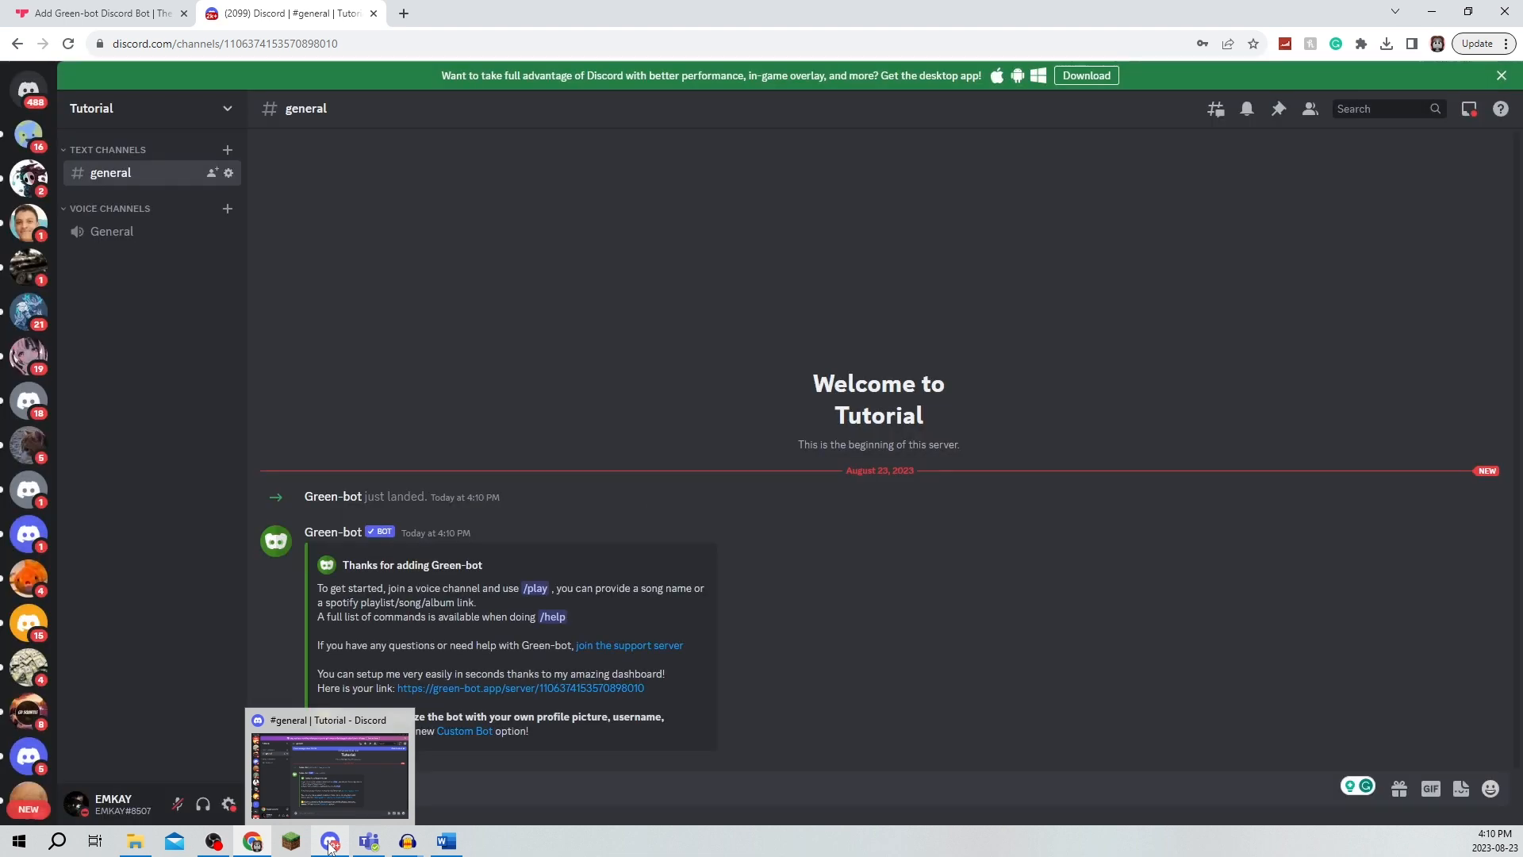
pyautogui.click(329, 841)
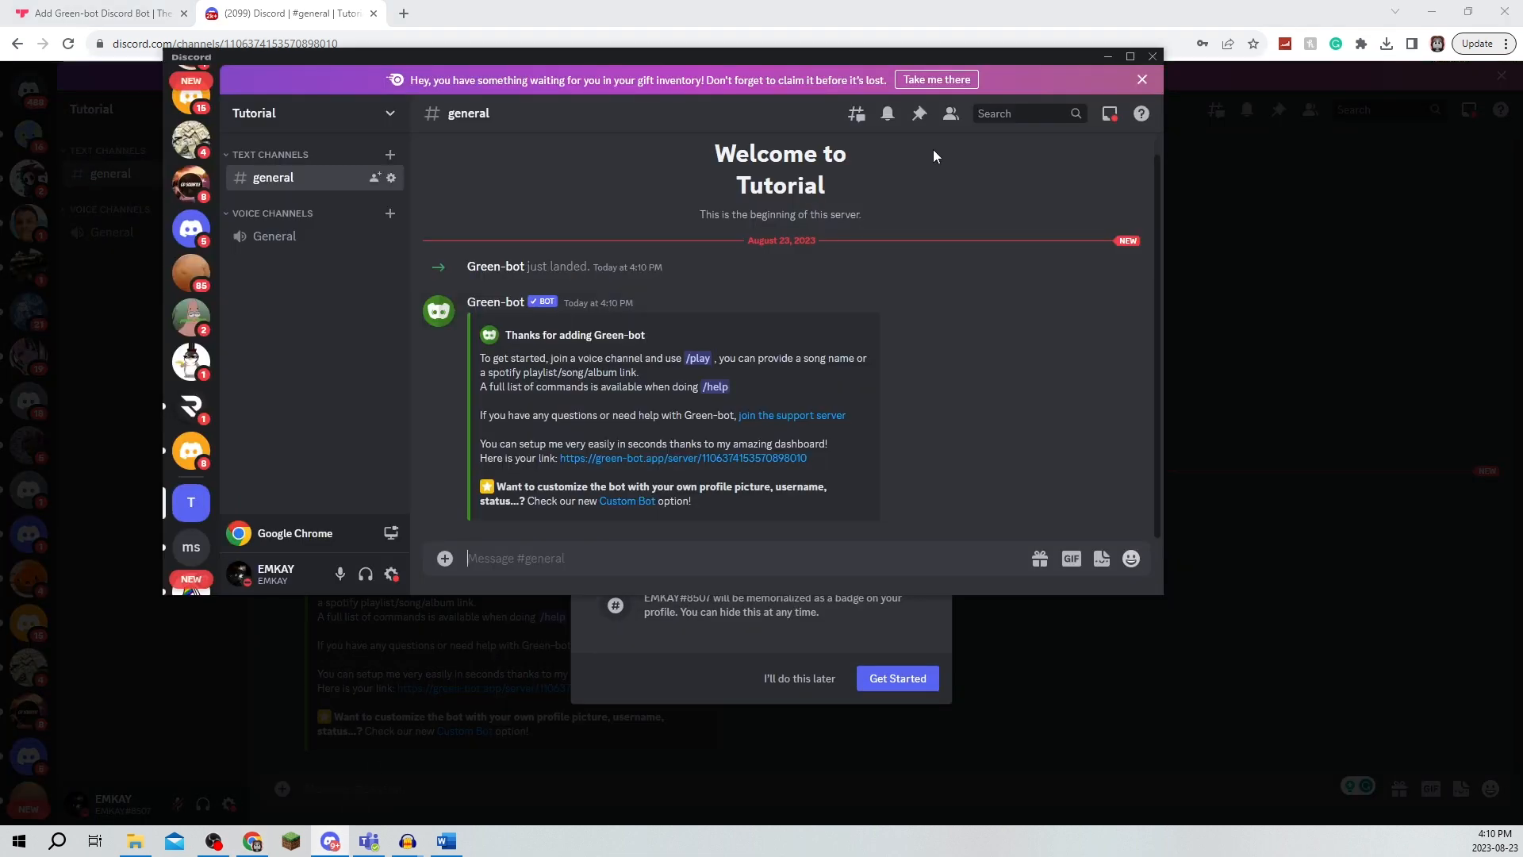
pyautogui.click(1129, 55)
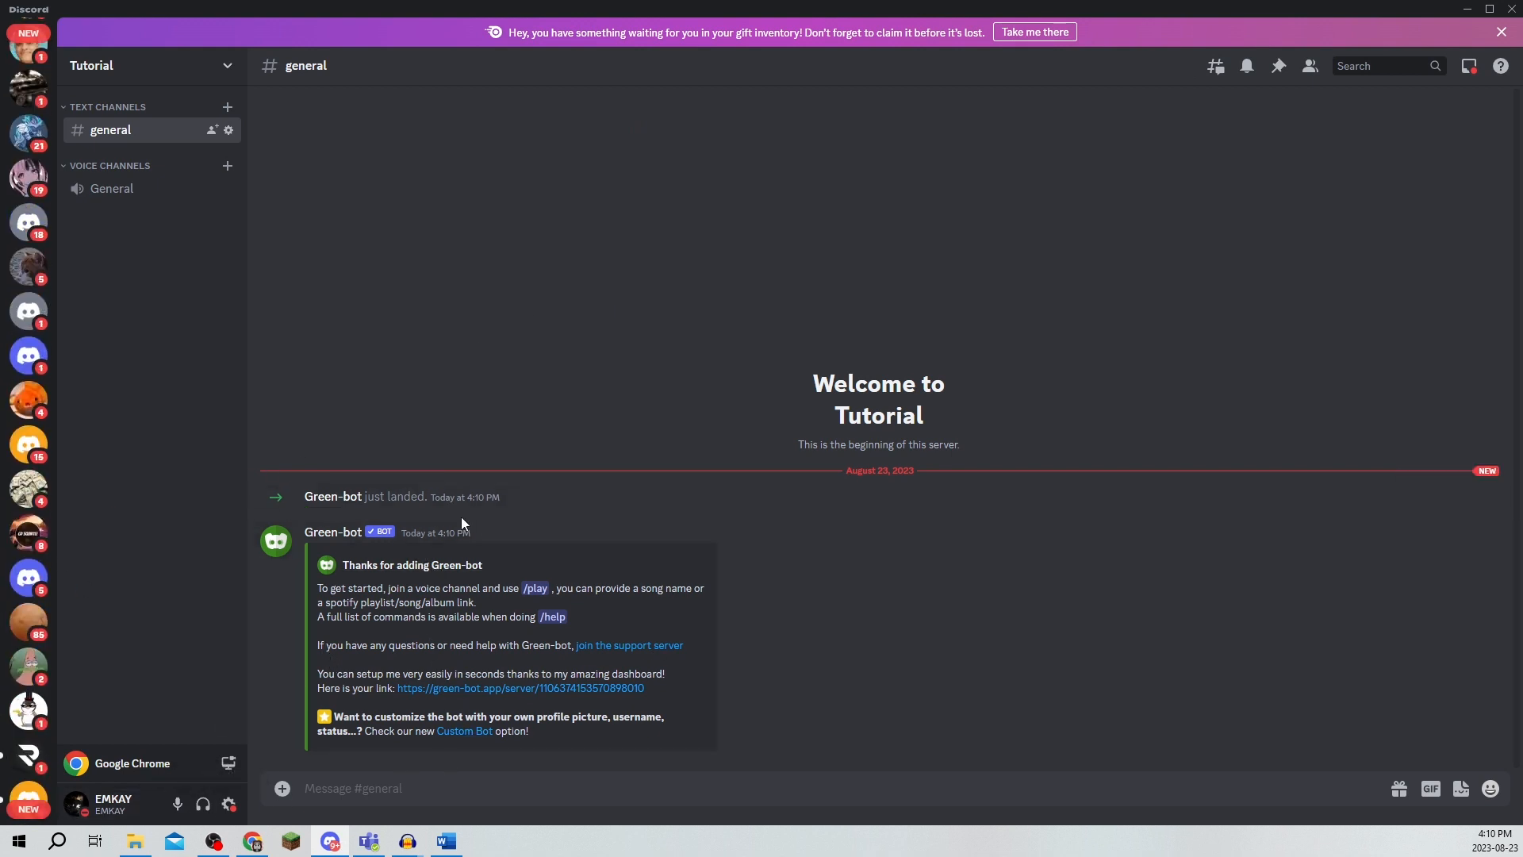
pyautogui.moveTo(476, 761)
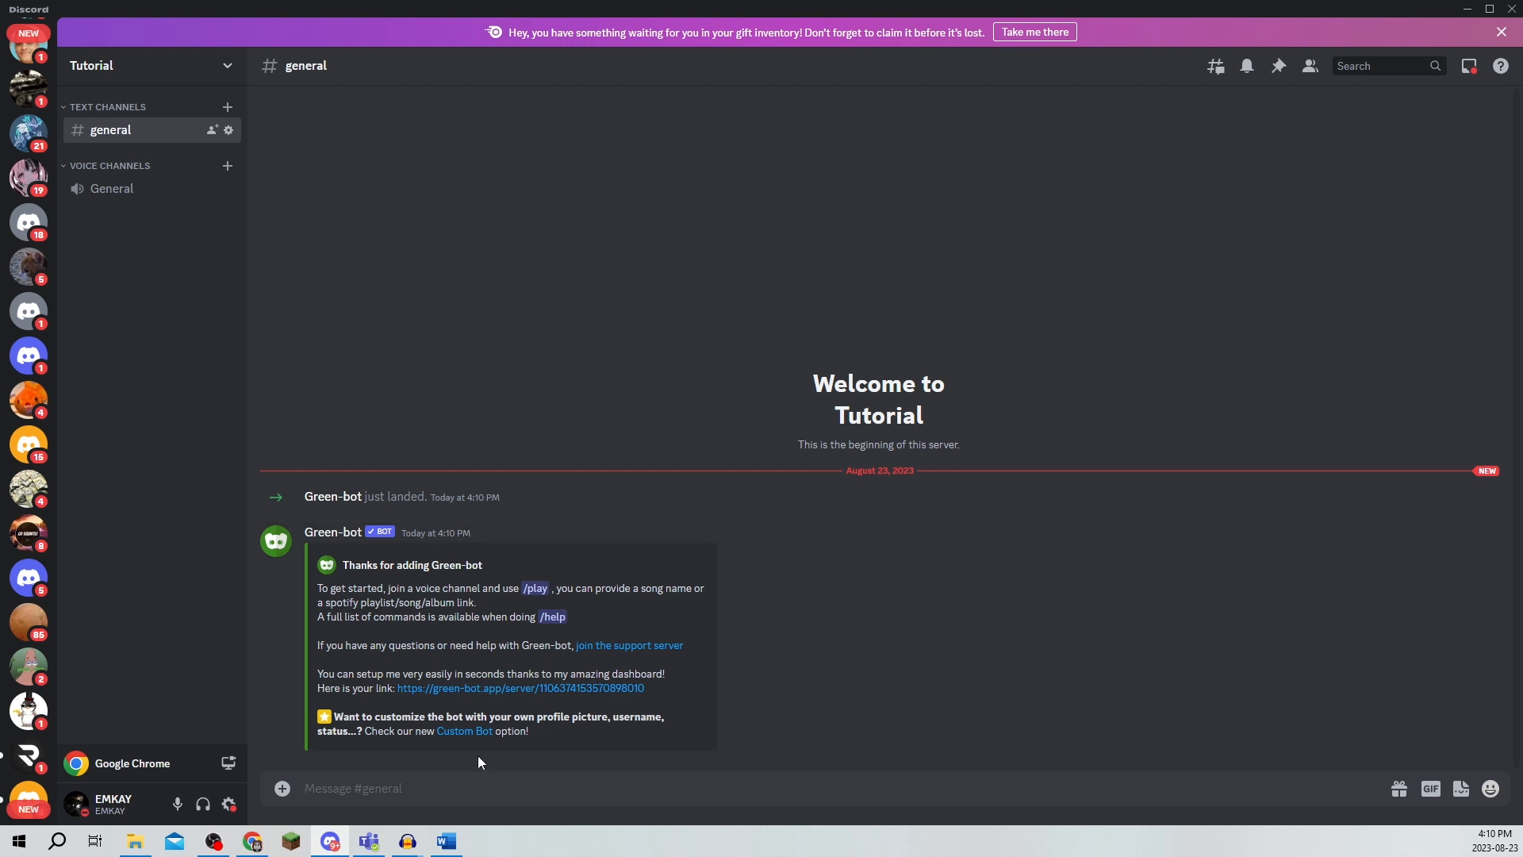
pyautogui.moveTo(457, 692)
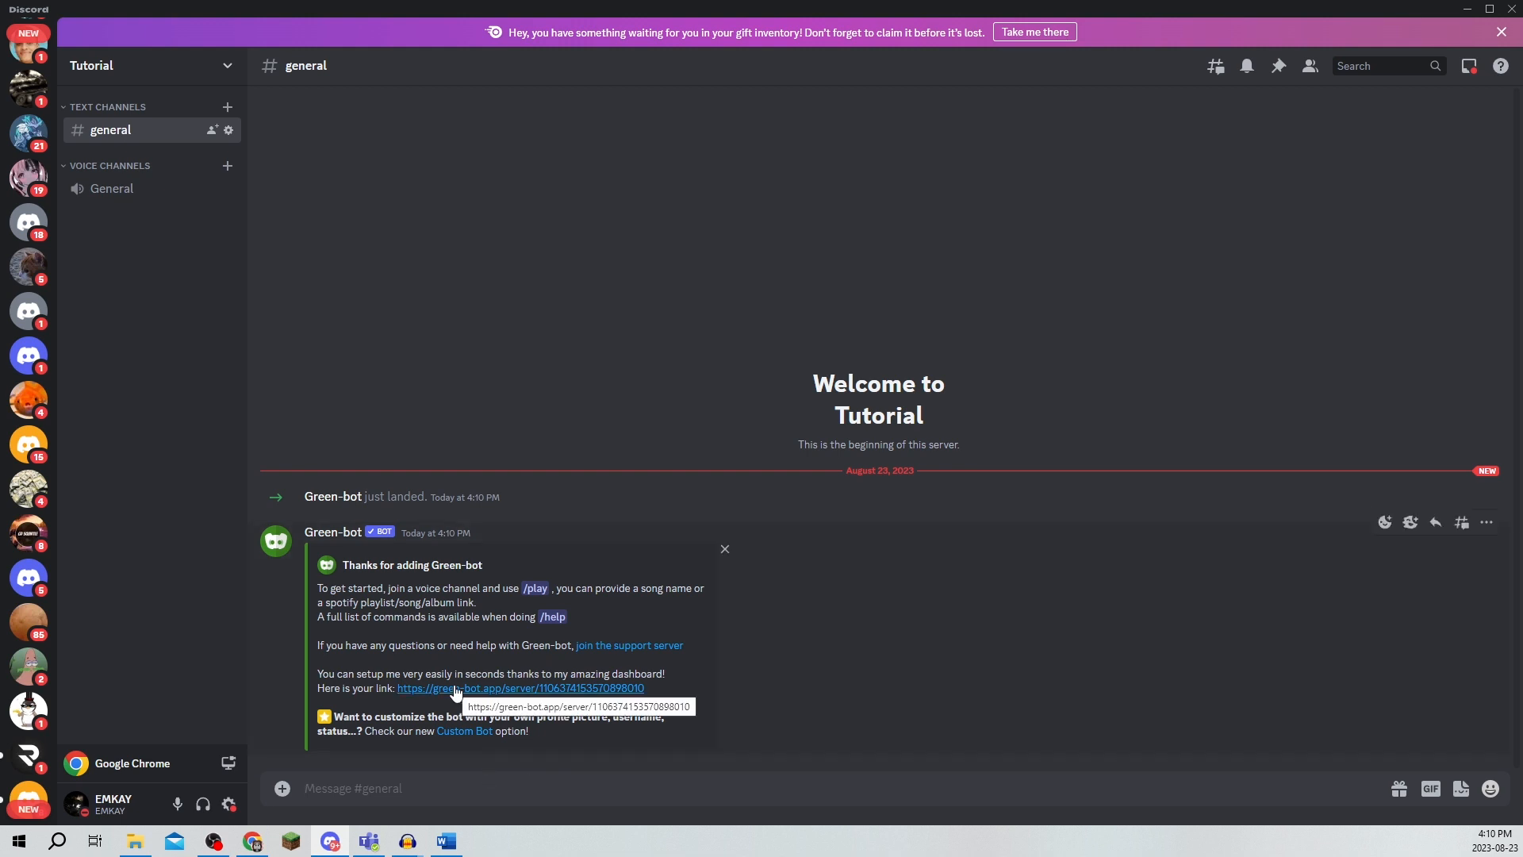
# Send *help, then run the /help slash command in general.
pyautogui.write('*he')
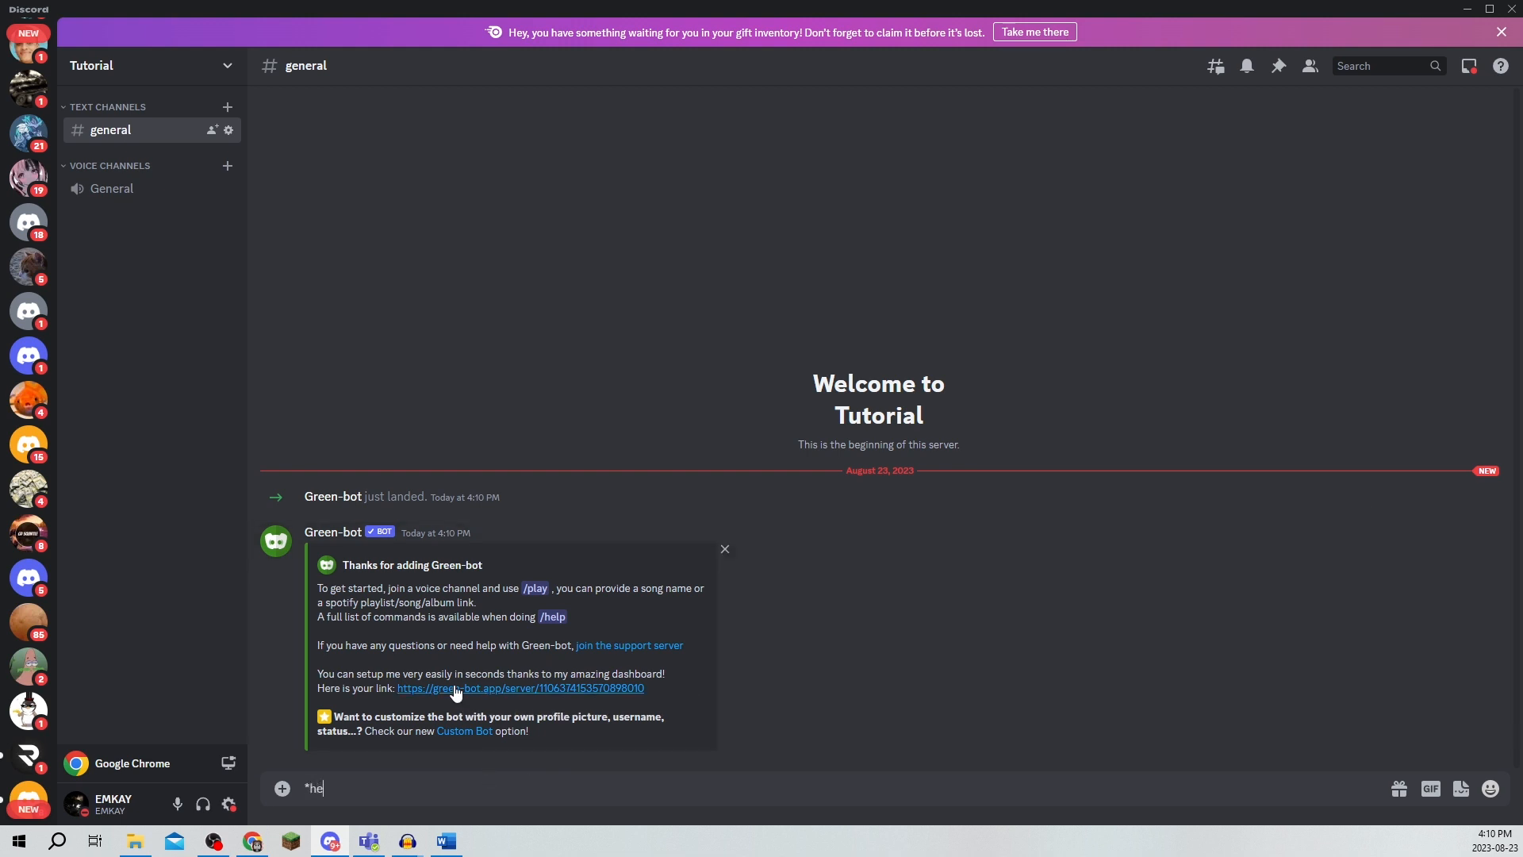
pyautogui.press('Enter')
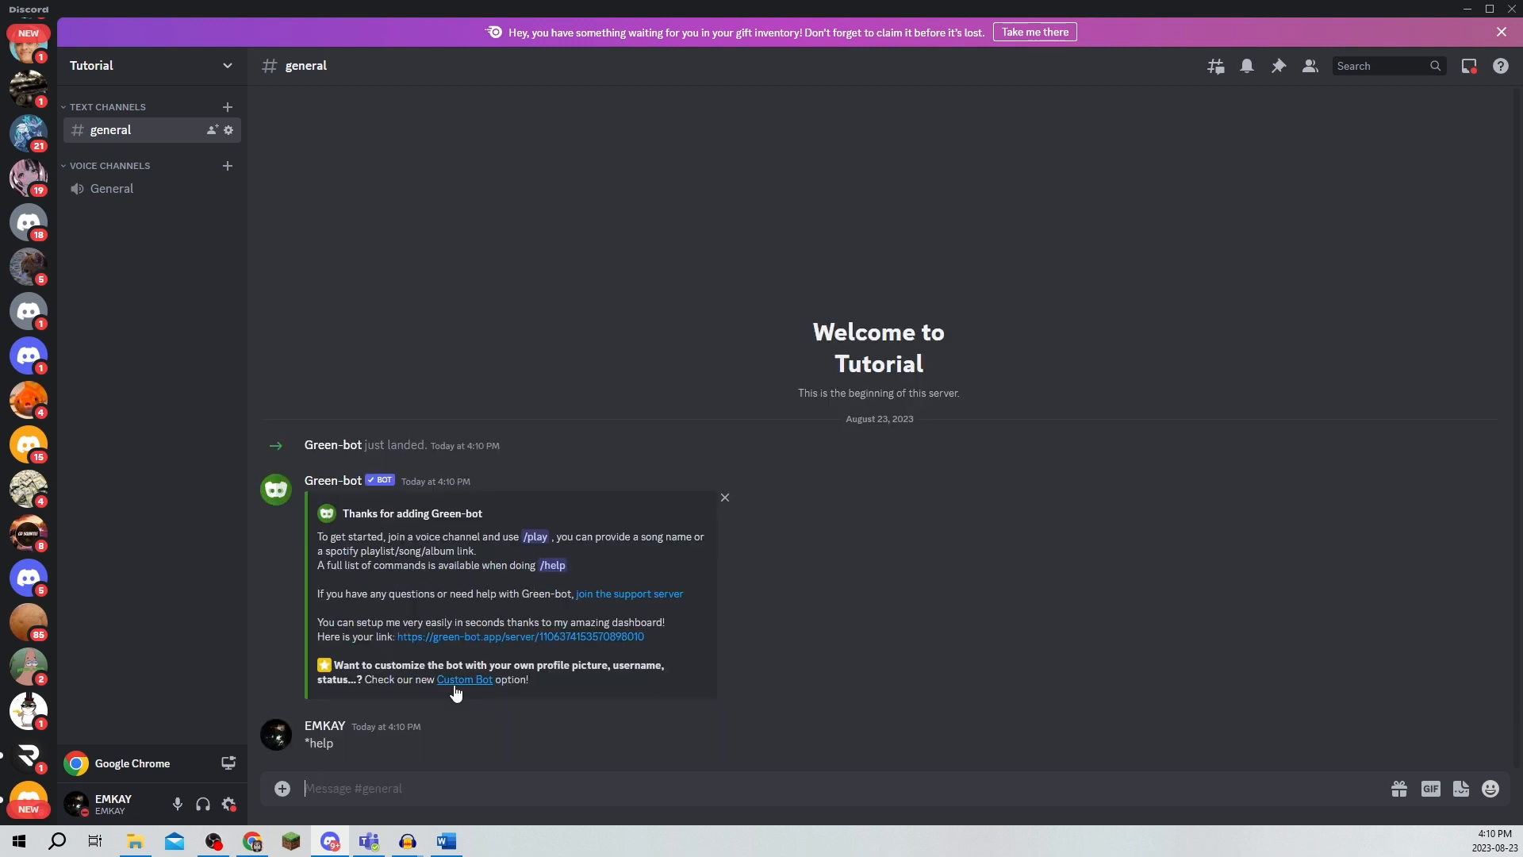
pyautogui.write('/hel')
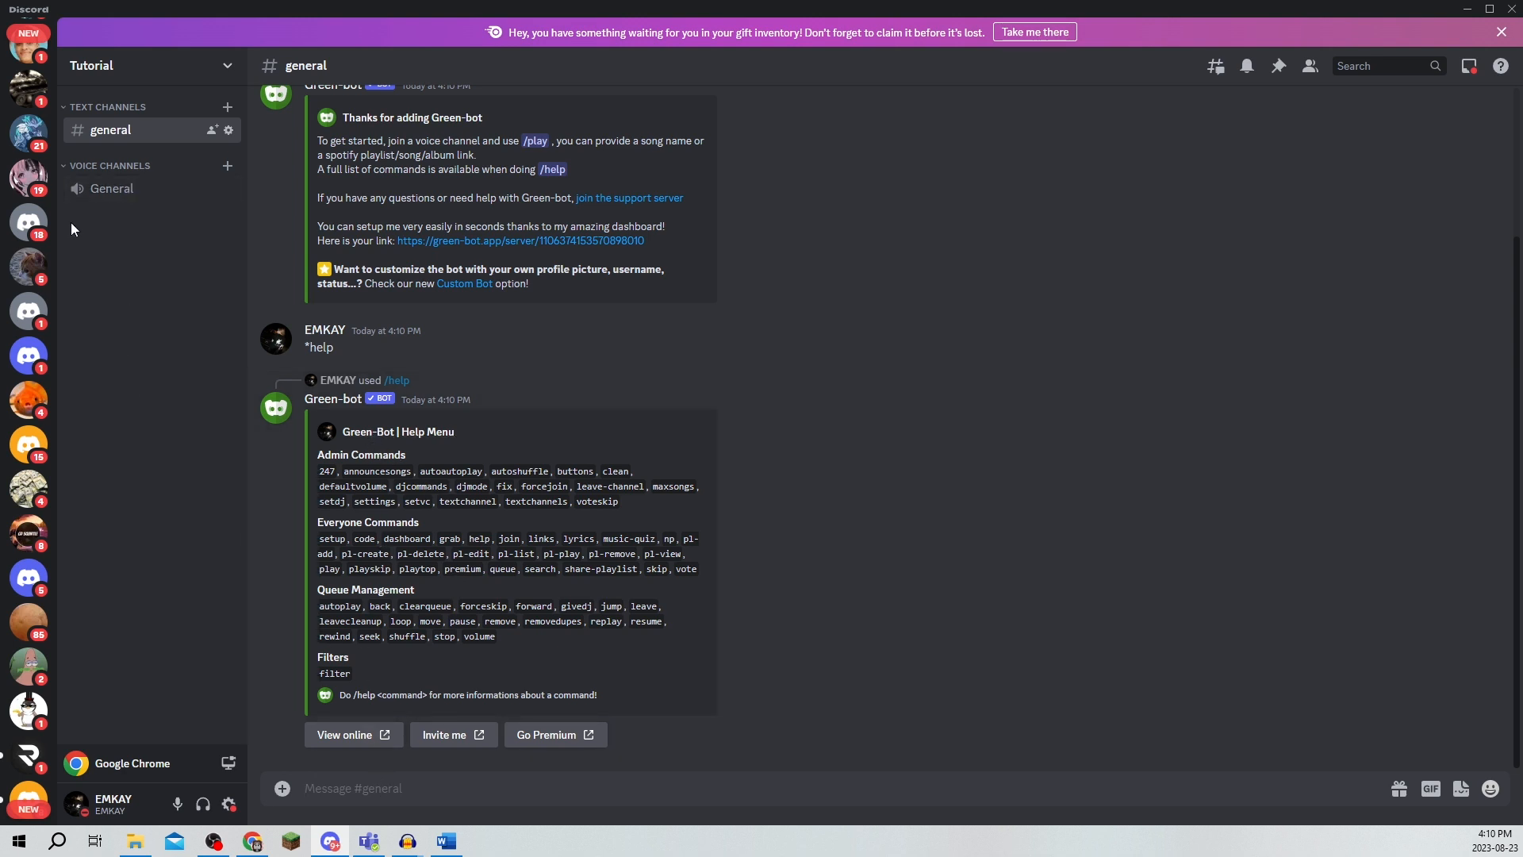
# Connect to the General voice channel from the channel sidebar.
pyautogui.click(111, 189)
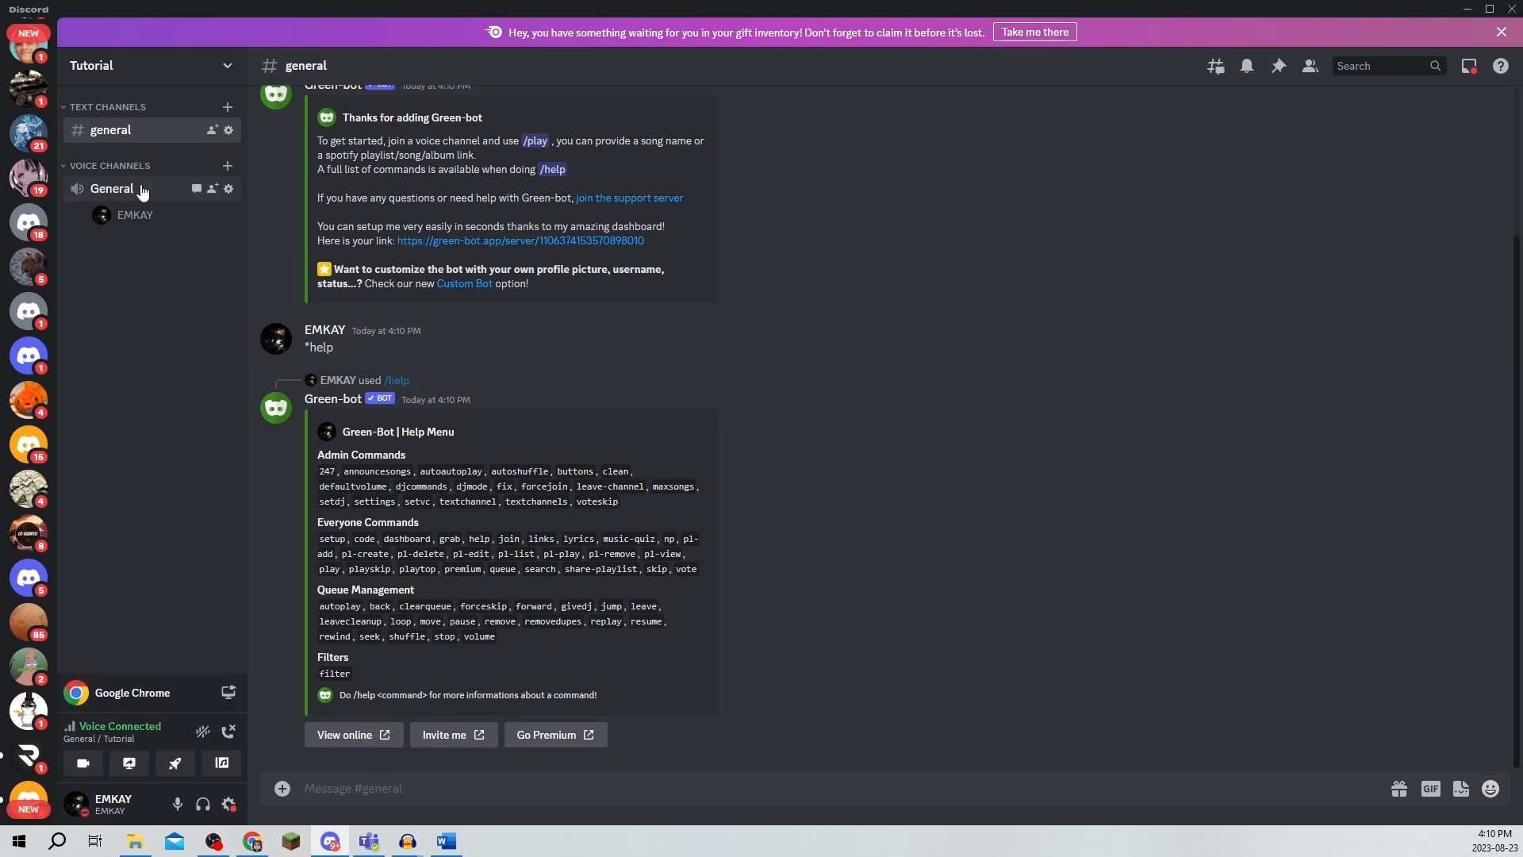
pyautogui.moveTo(143, 257)
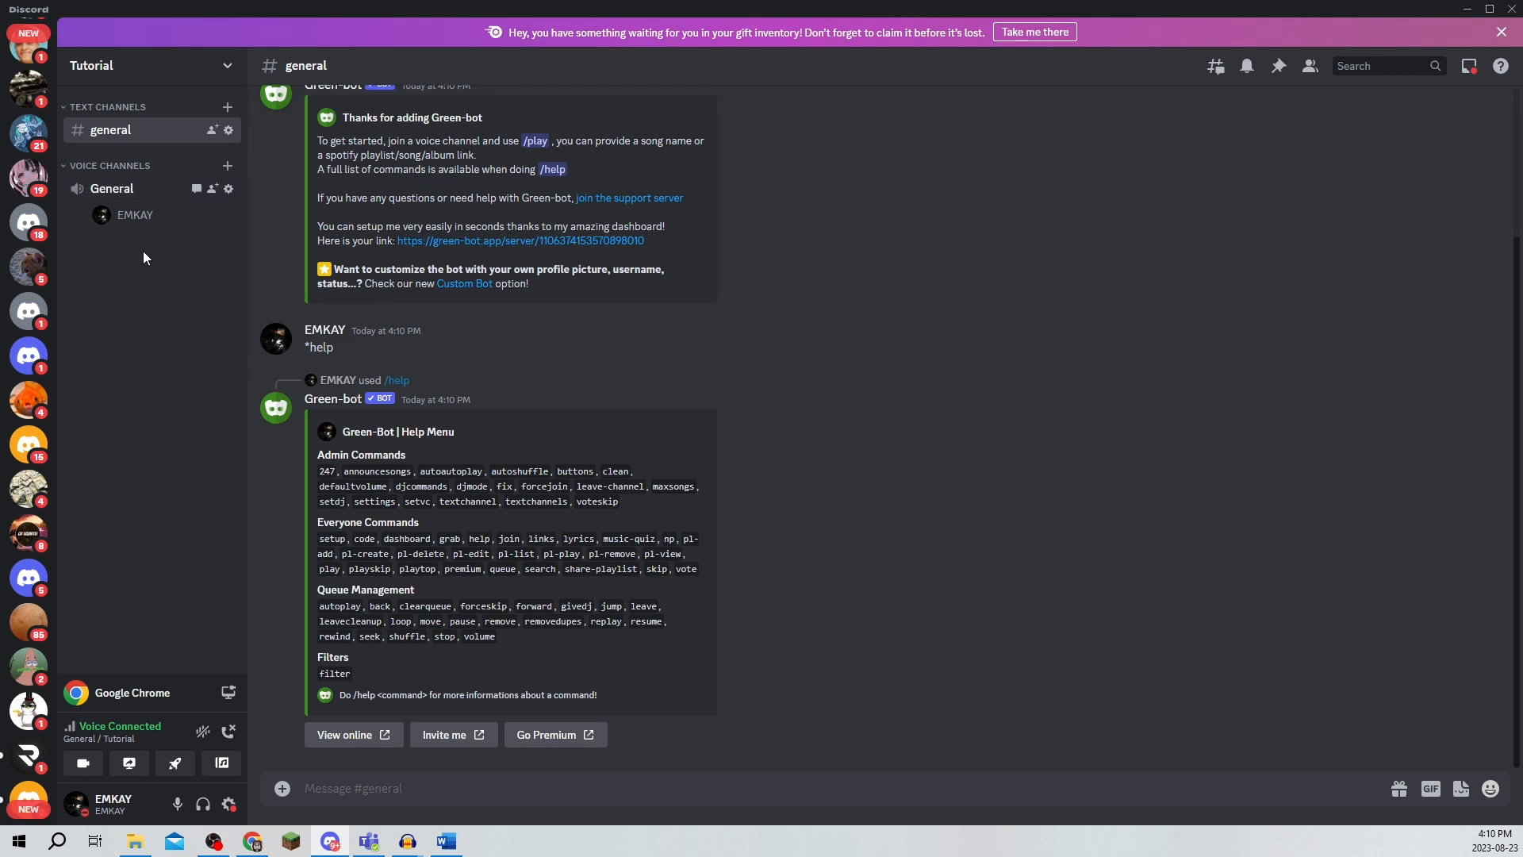
pyautogui.moveTo(186, 260)
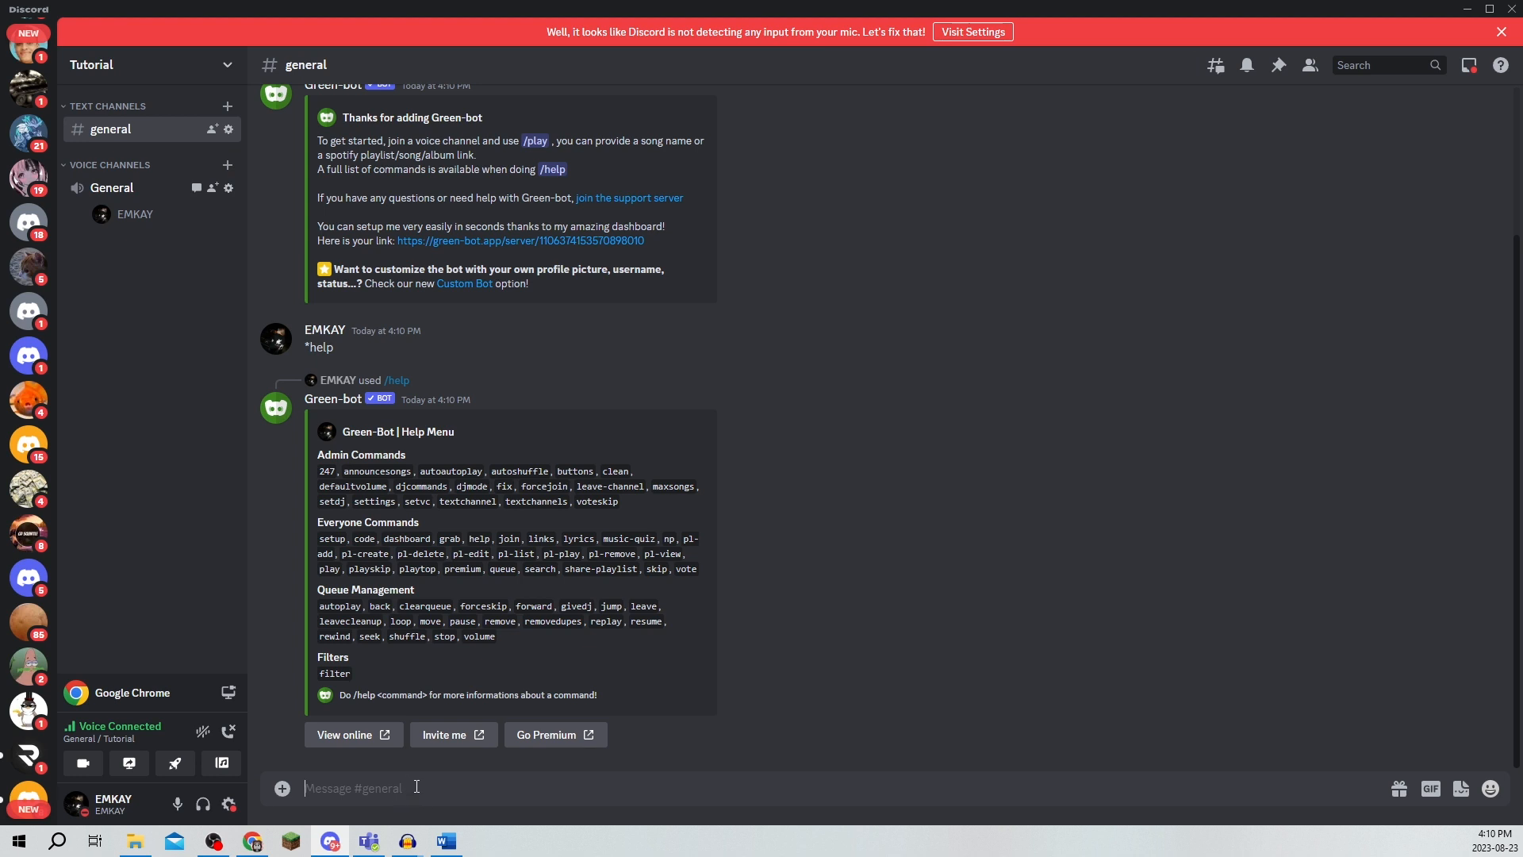
# Run Green-bot's /play command with the query 'barbie'.
pyautogui.write('/play')
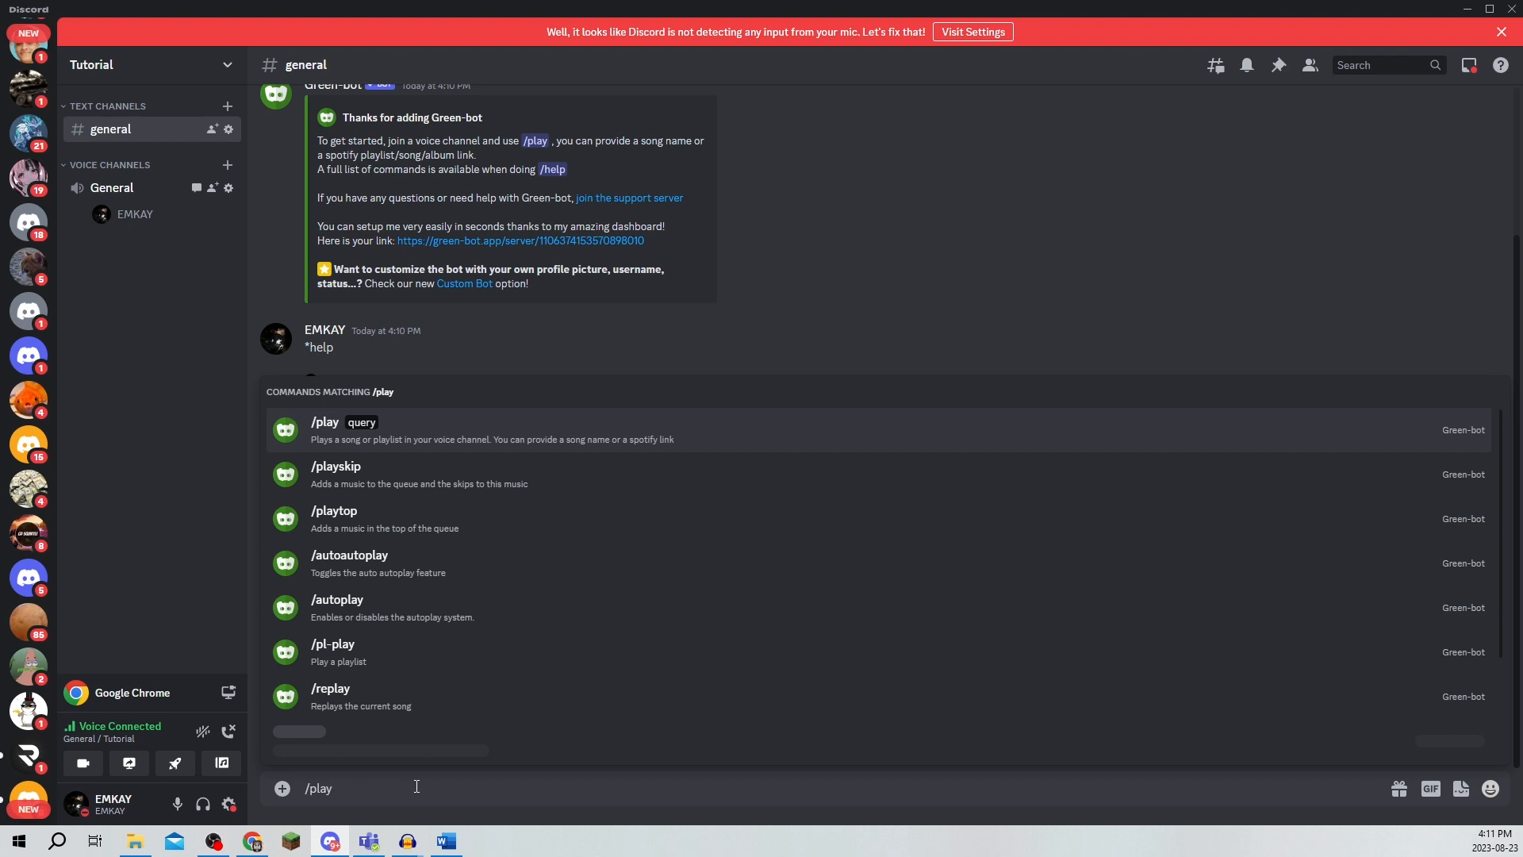
pyautogui.click(325, 421)
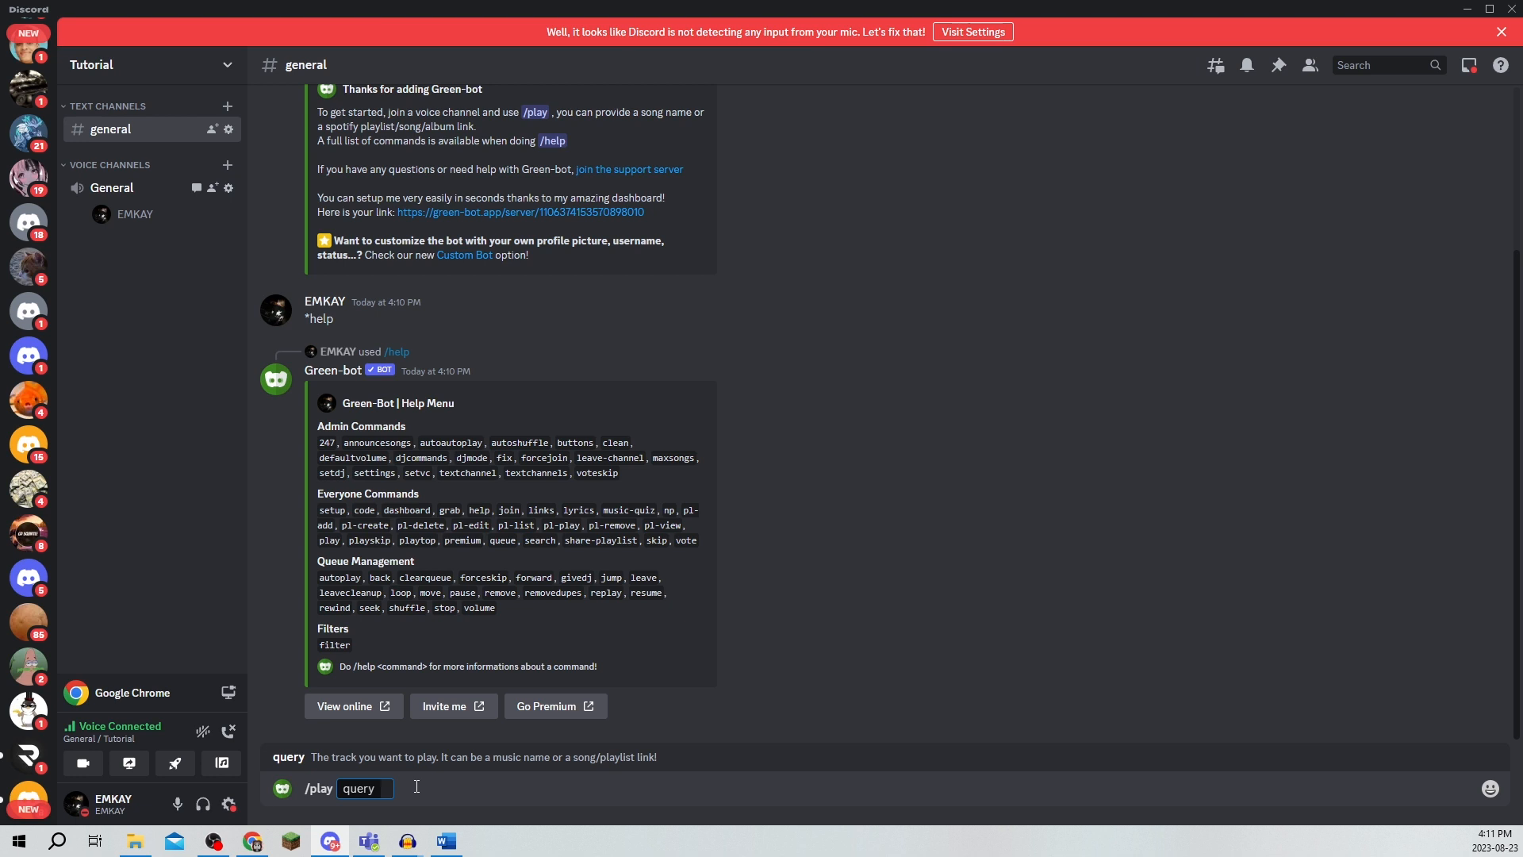
pyautogui.write('barbi')
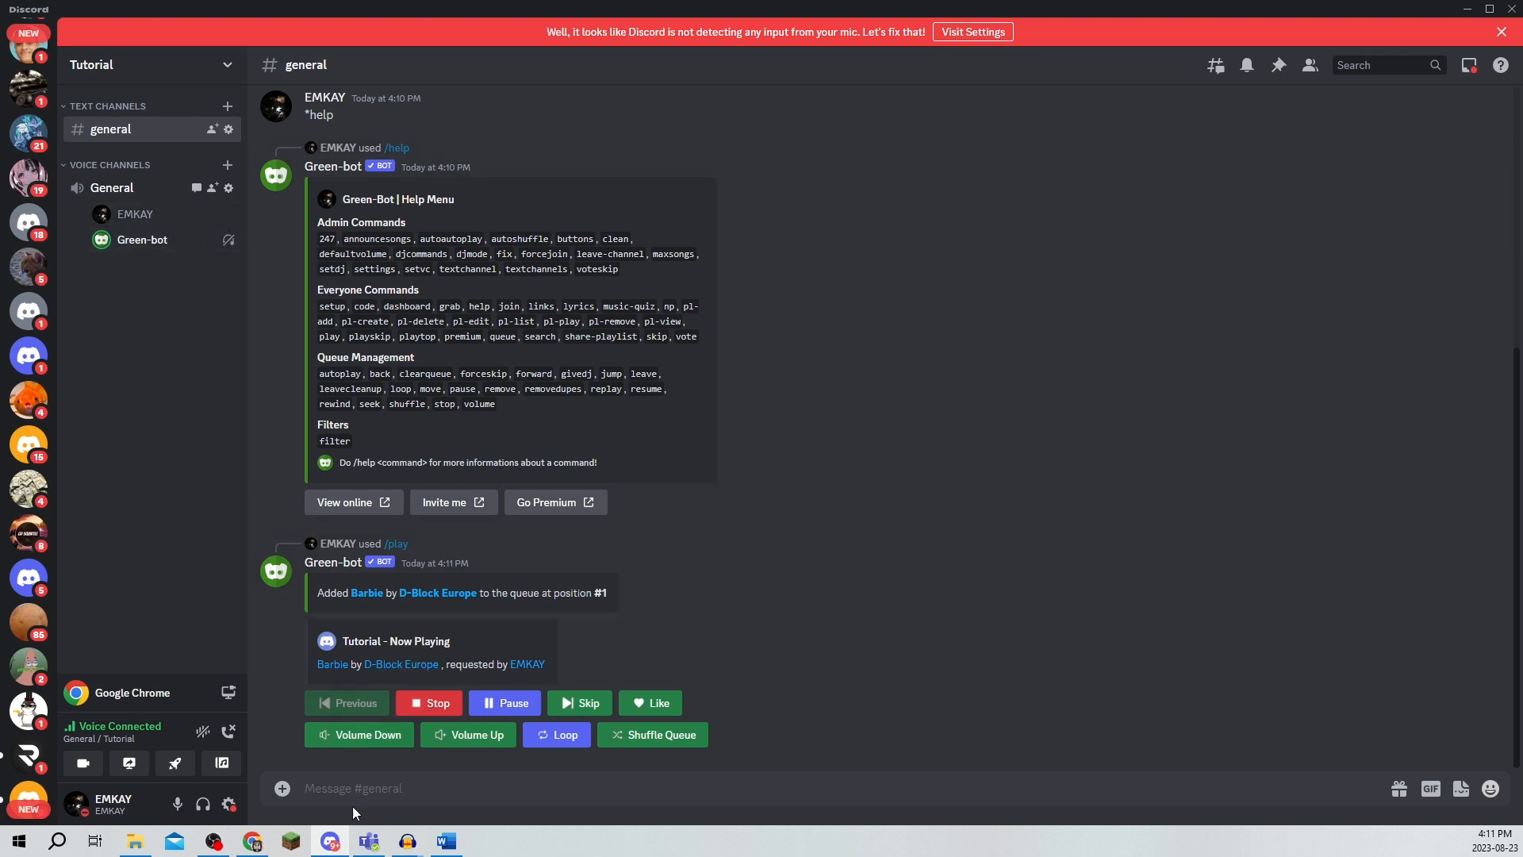
# Type '/p' to list Green-bot's matching slash commands.
pyautogui.write('/')
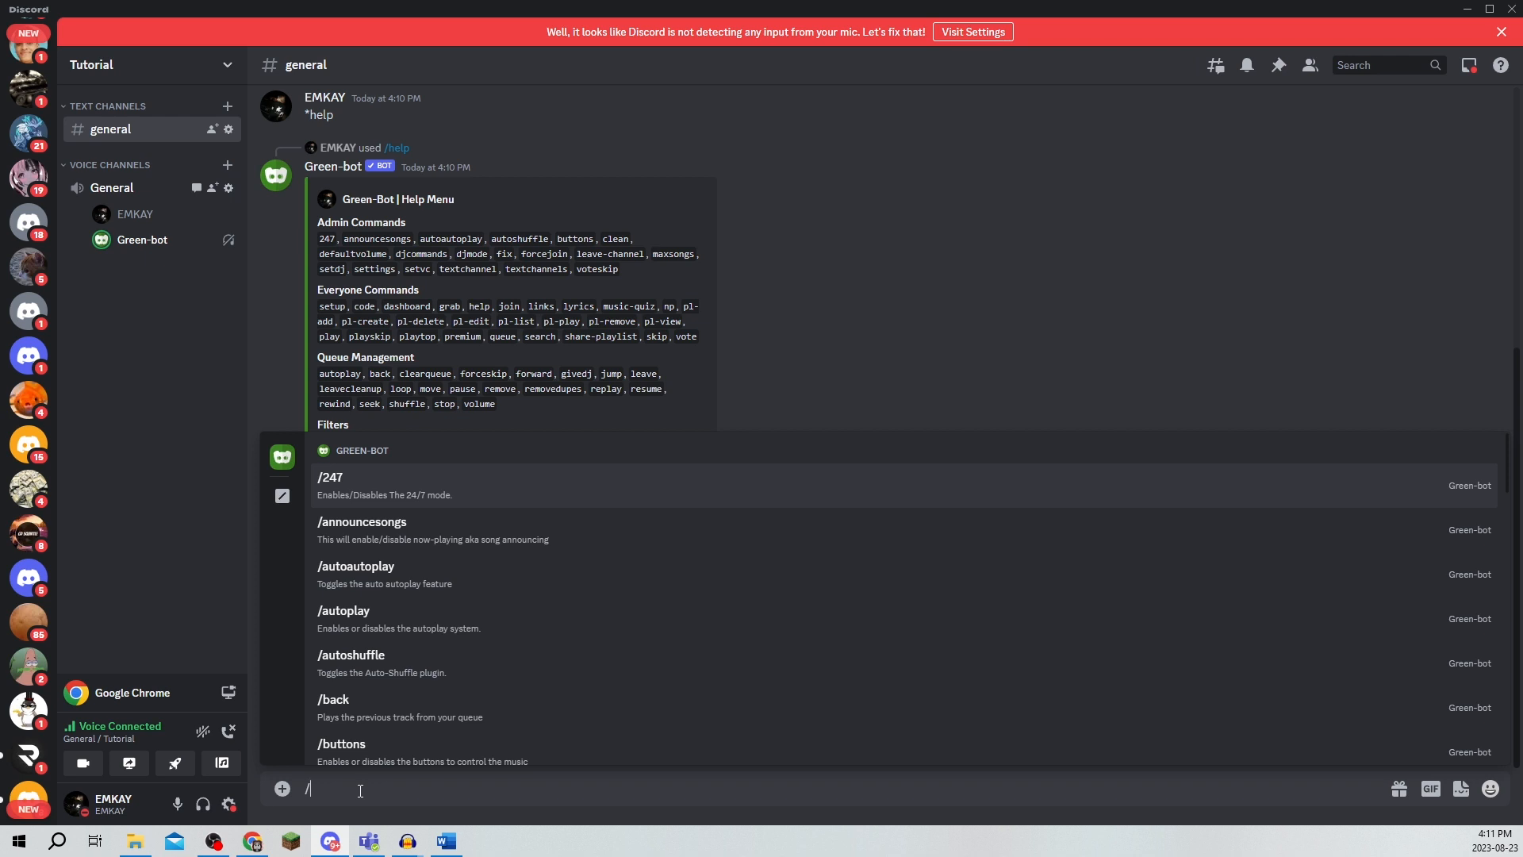
pyautogui.write('p')
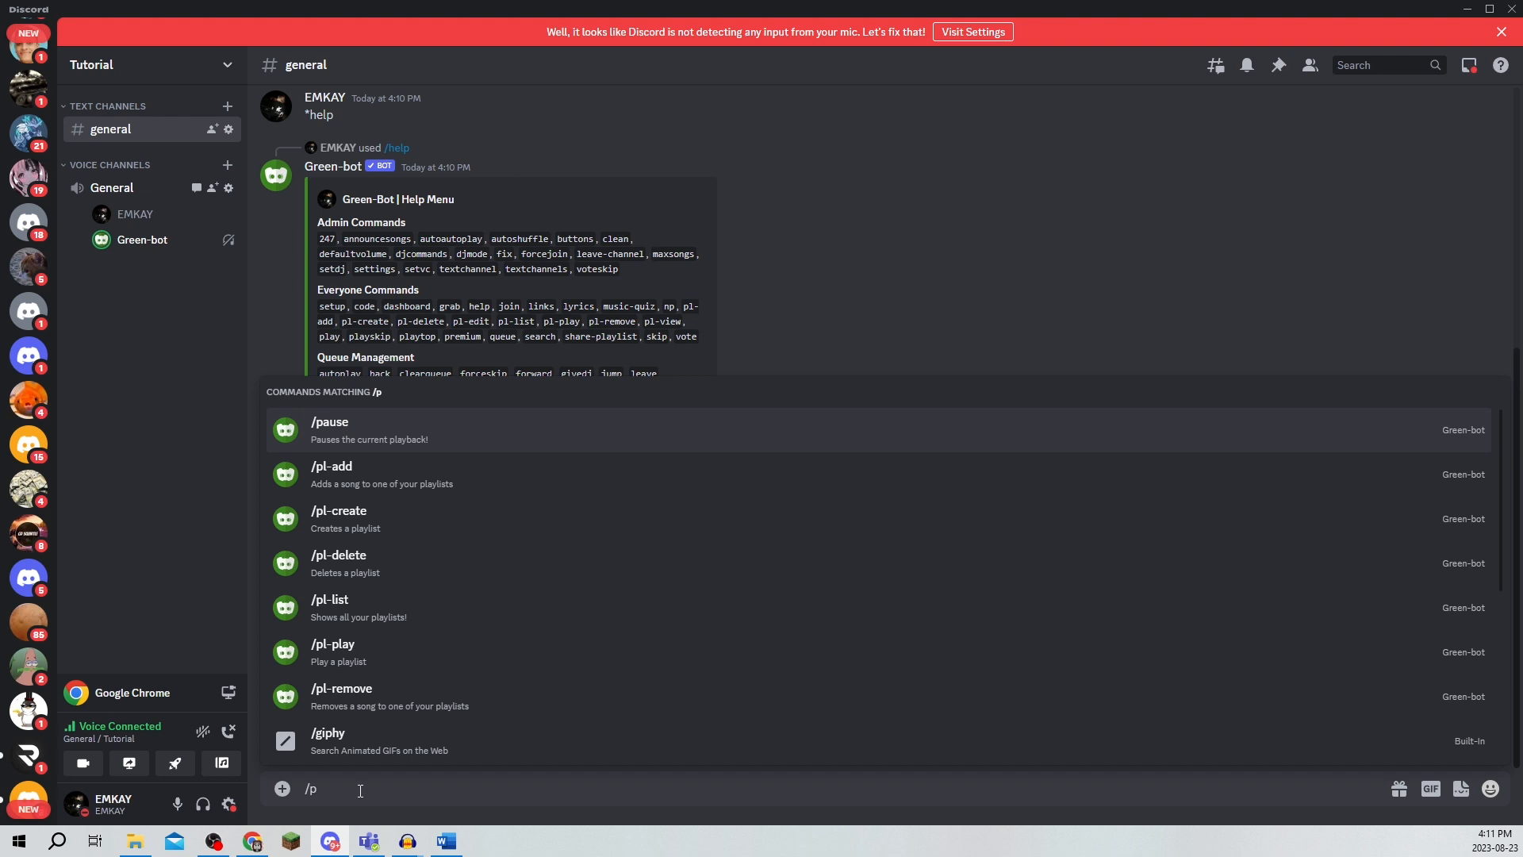